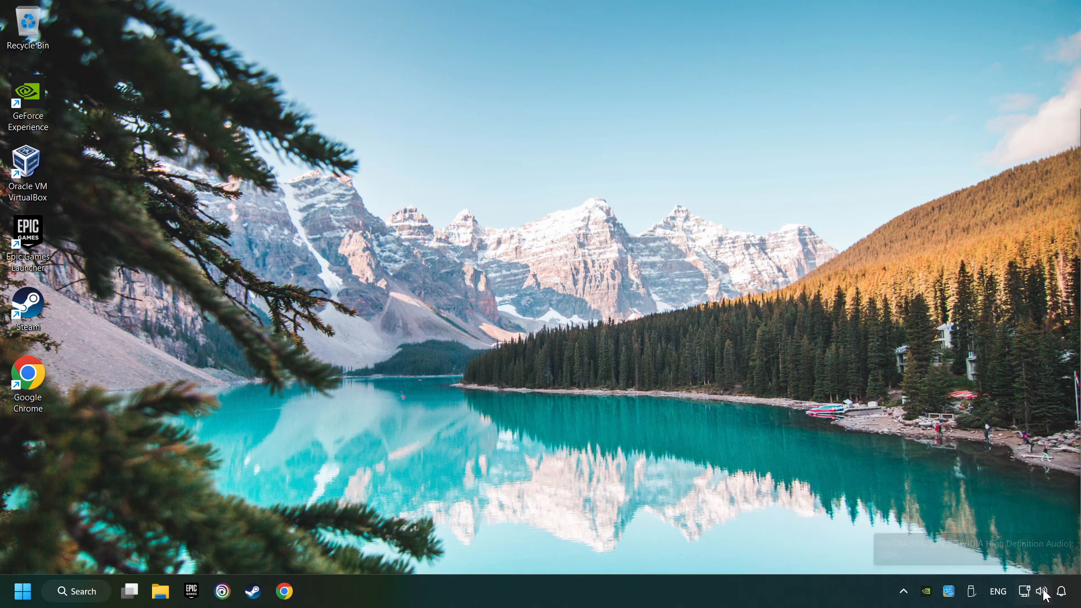
Switch sound output from NVIDIA SAMSUNG to GABOFIX Speaker (USB Audio Device) in quick settings
{"action": "left_click", "coordinate": [1041, 591]}
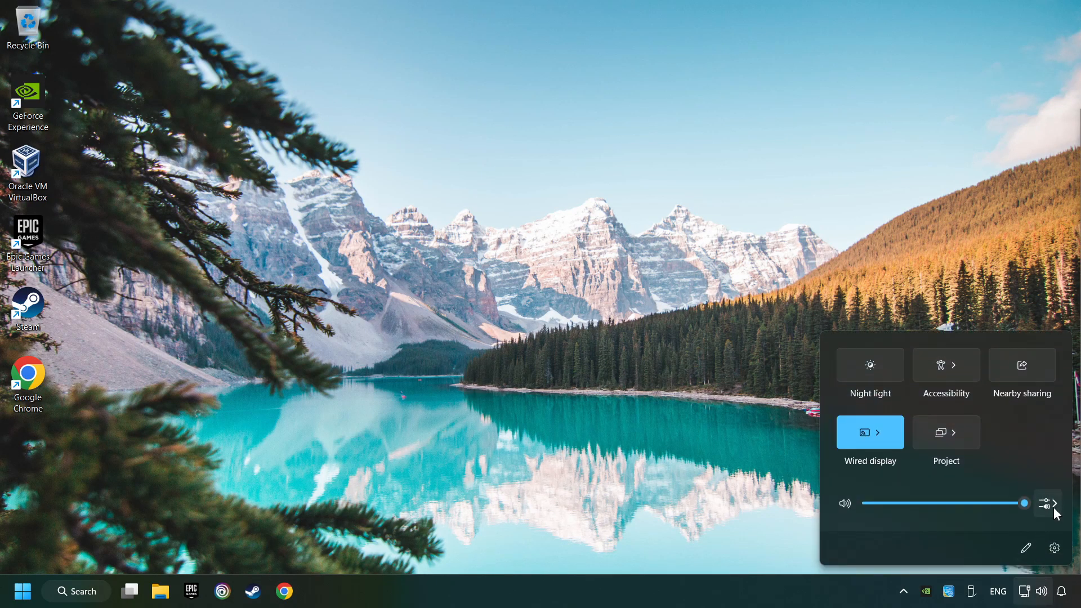
{"action": "left_click", "coordinate": [1047, 502]}
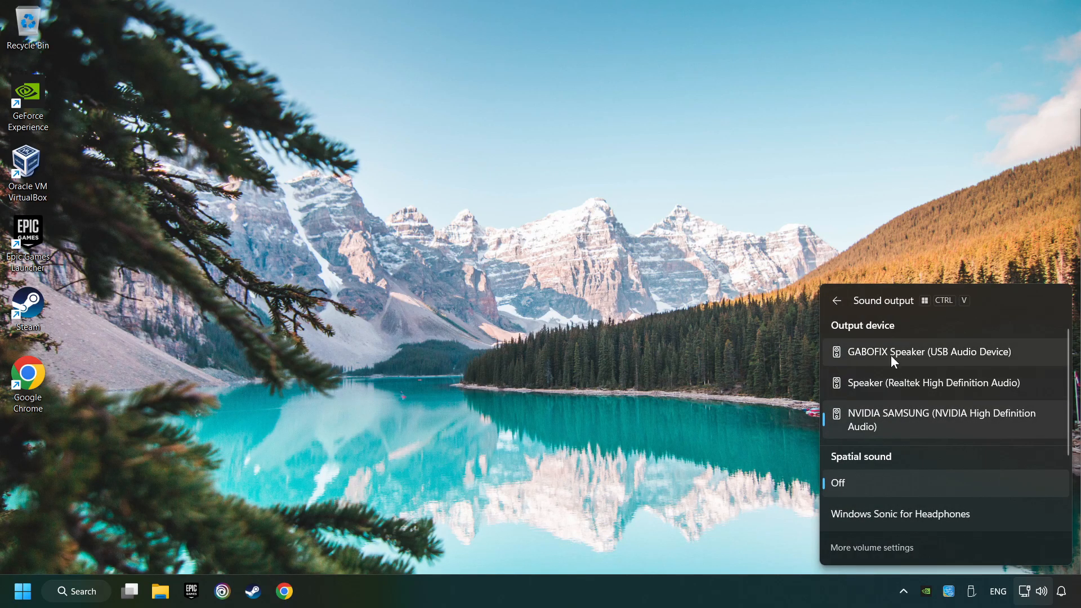
{"action": "mouse_move", "coordinate": [1038, 358]}
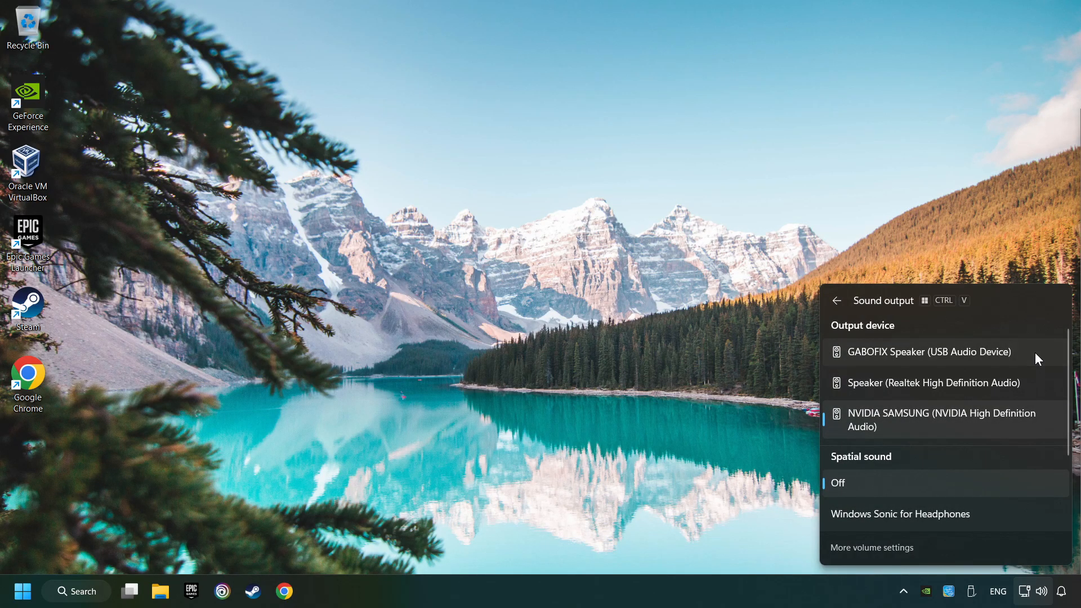
{"action": "left_click", "coordinate": [929, 353]}
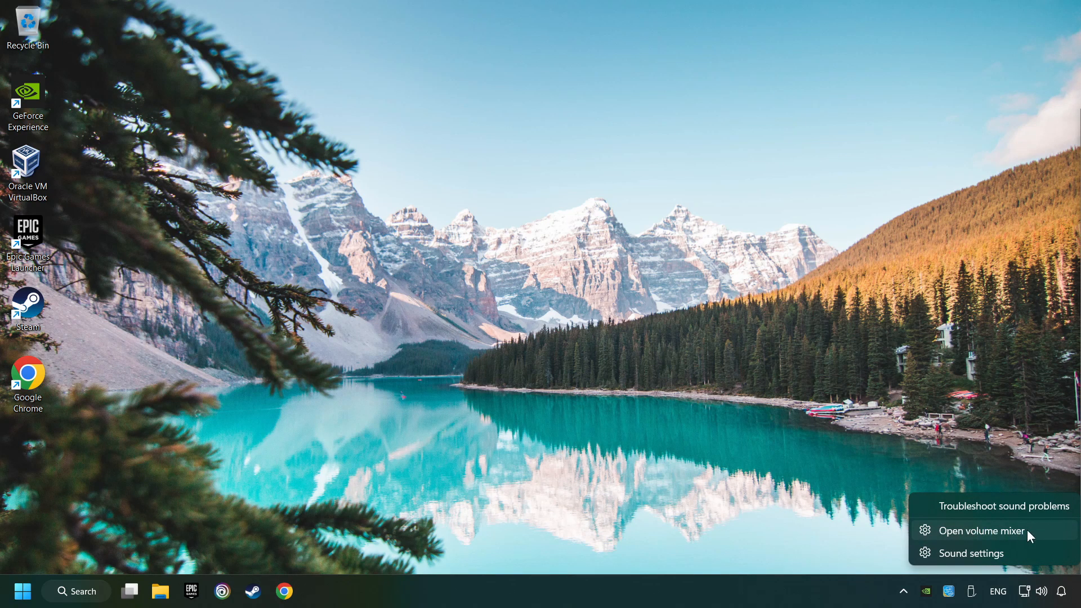
{"action": "left_click", "coordinate": [982, 531]}
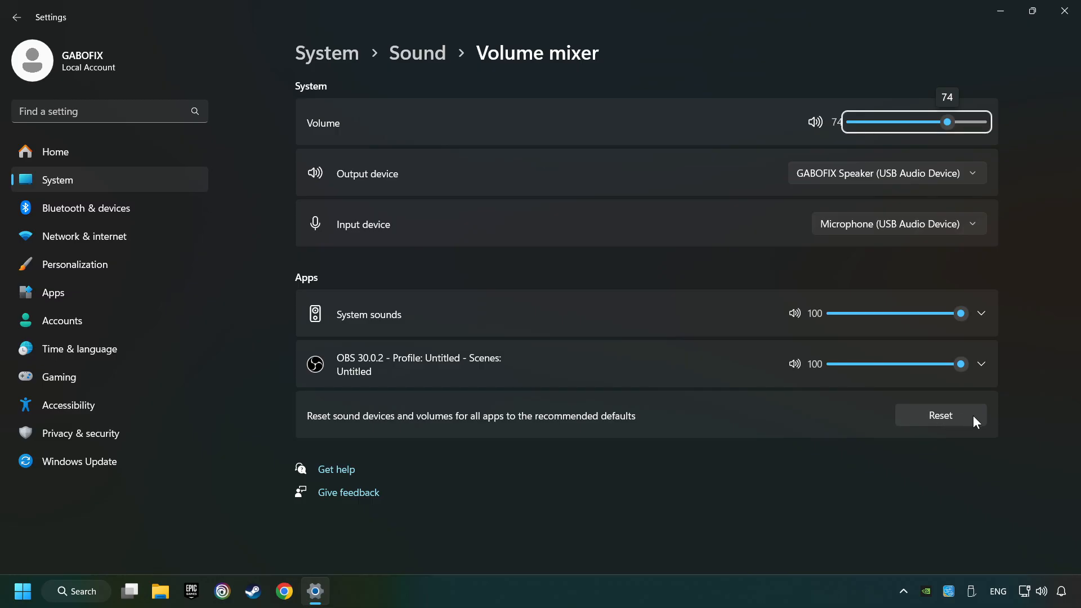
{"action": "left_click", "coordinate": [939, 415]}
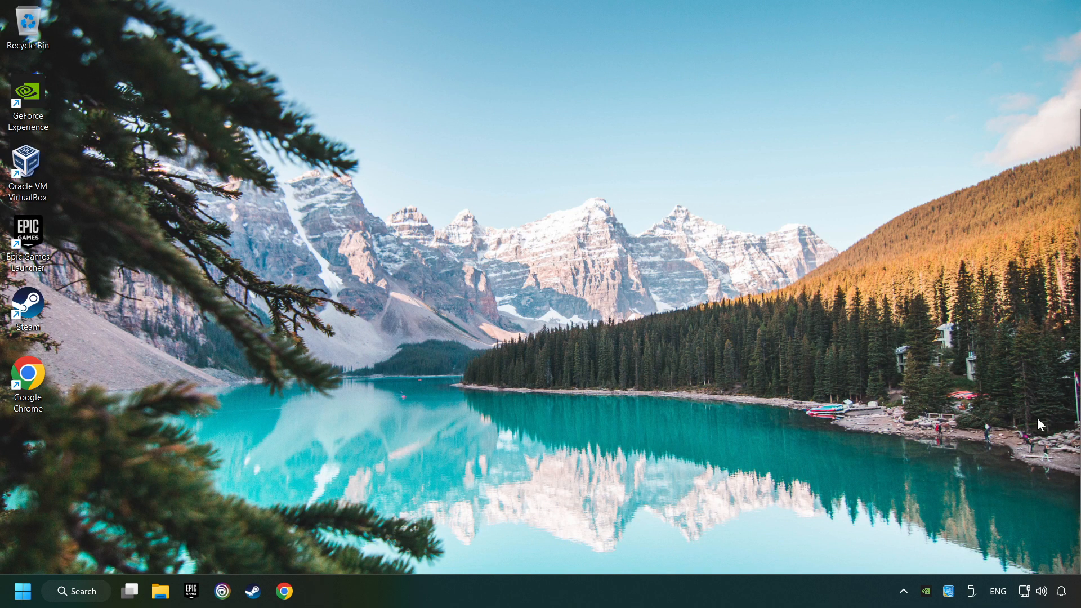
Open Sound settings from the tray speaker icon and scroll down to the Advanced section
{"action": "right_click", "coordinate": [1041, 592]}
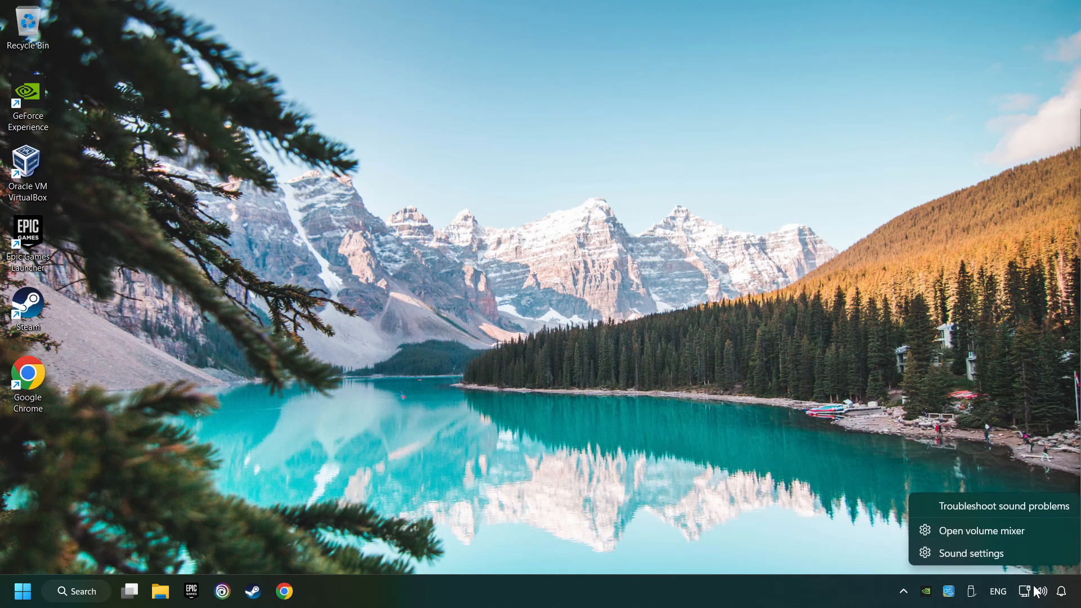
{"action": "left_click", "coordinate": [971, 553]}
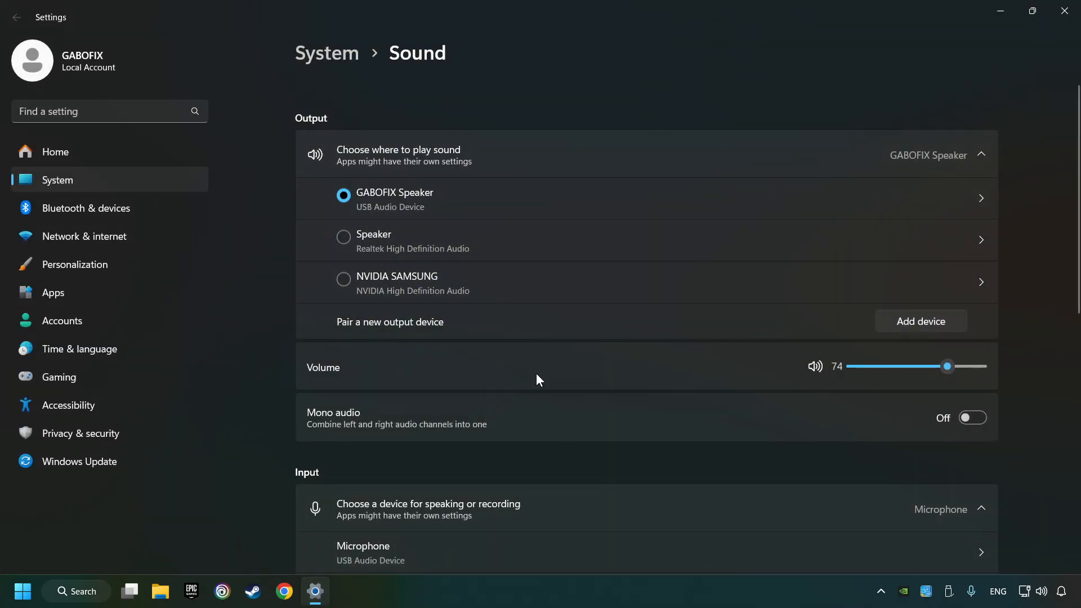
{"action": "left_click_drag", "start_coordinate": [947, 366], "coordinate": [922, 366]}
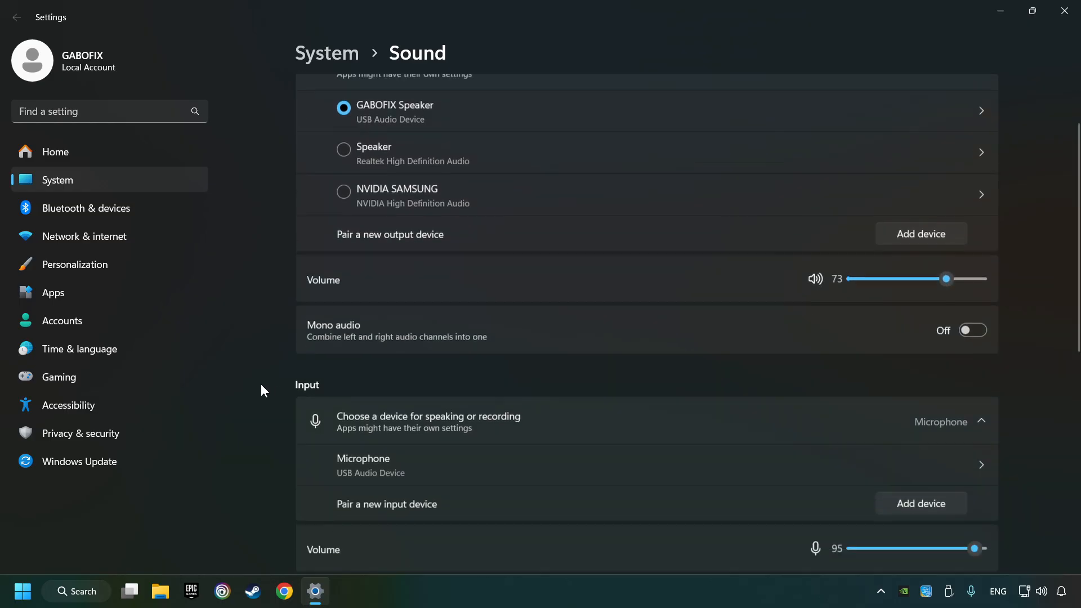
{"action": "scroll", "scroll_direction": "down", "scroll_amount": 3}
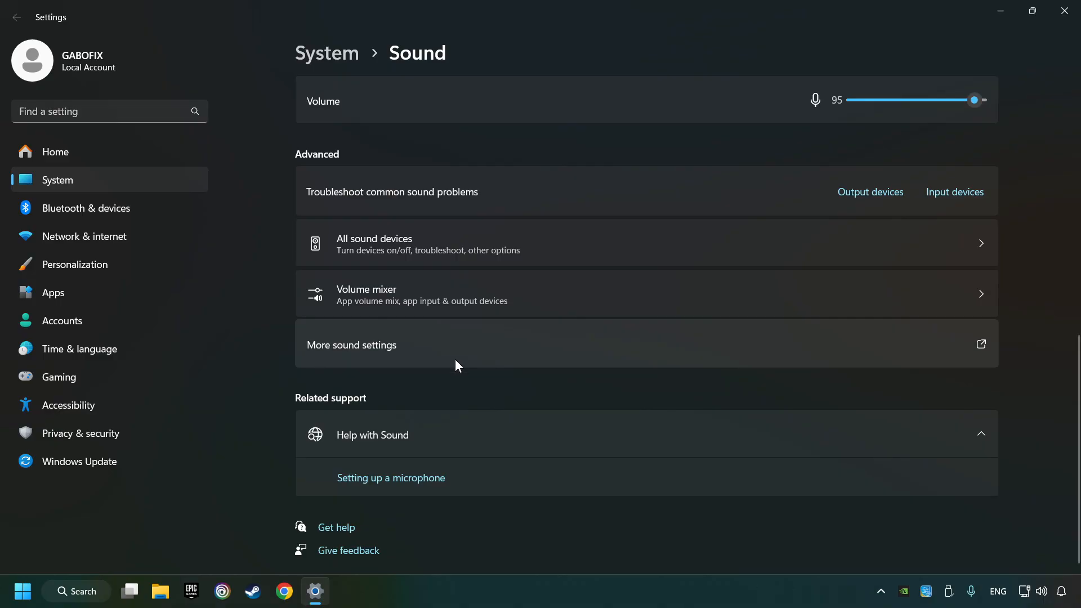
{"action": "mouse_move", "coordinate": [396, 359]}
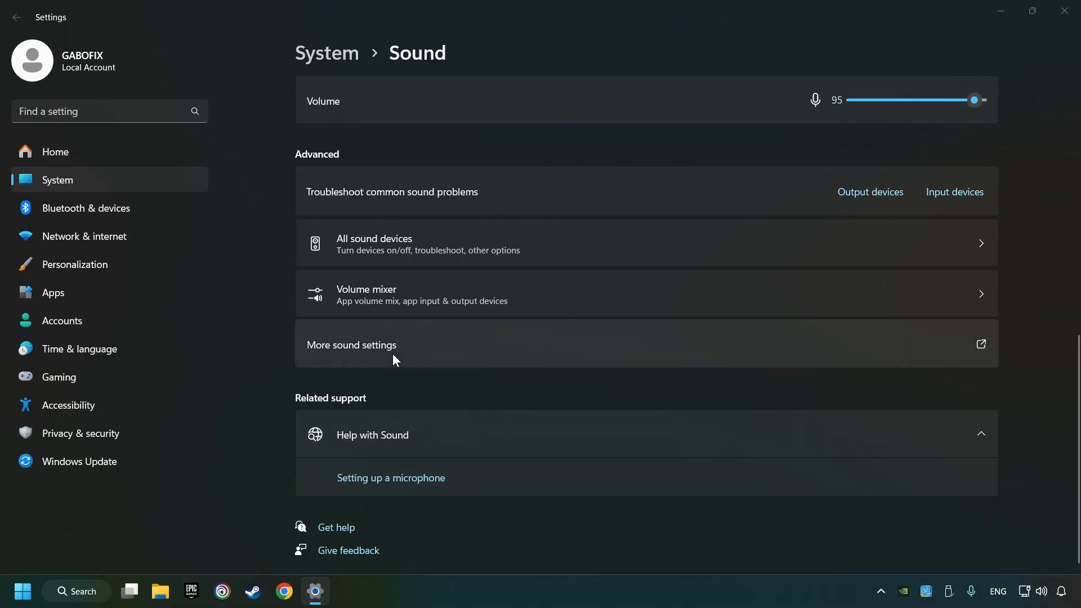
In More sound settings, disable the NVIDIA SAMSUNG playback device
{"action": "left_click", "coordinate": [351, 344]}
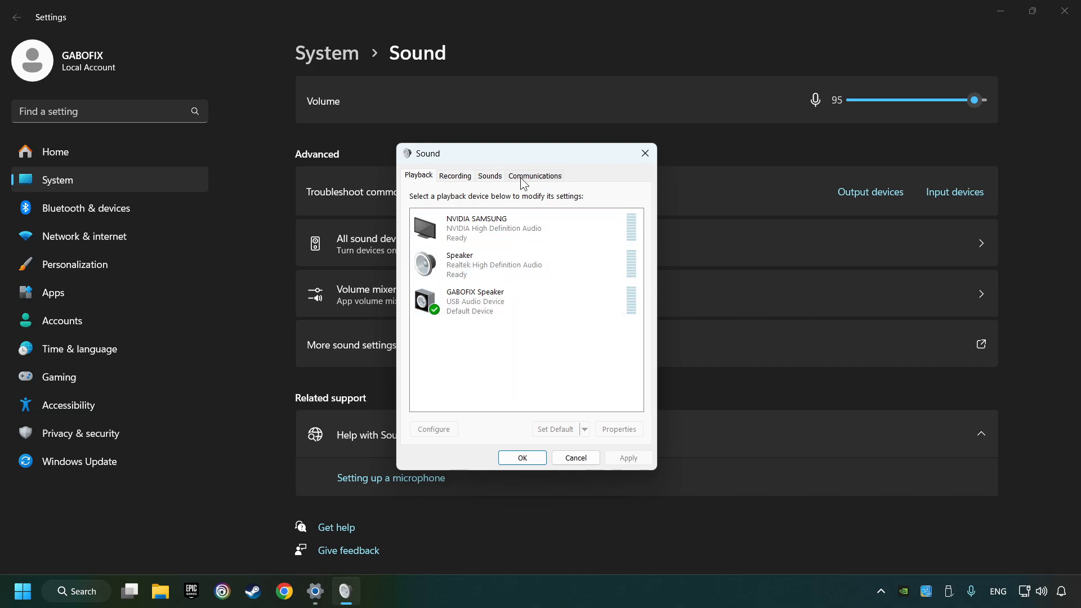
{"action": "right_click", "coordinate": [491, 227]}
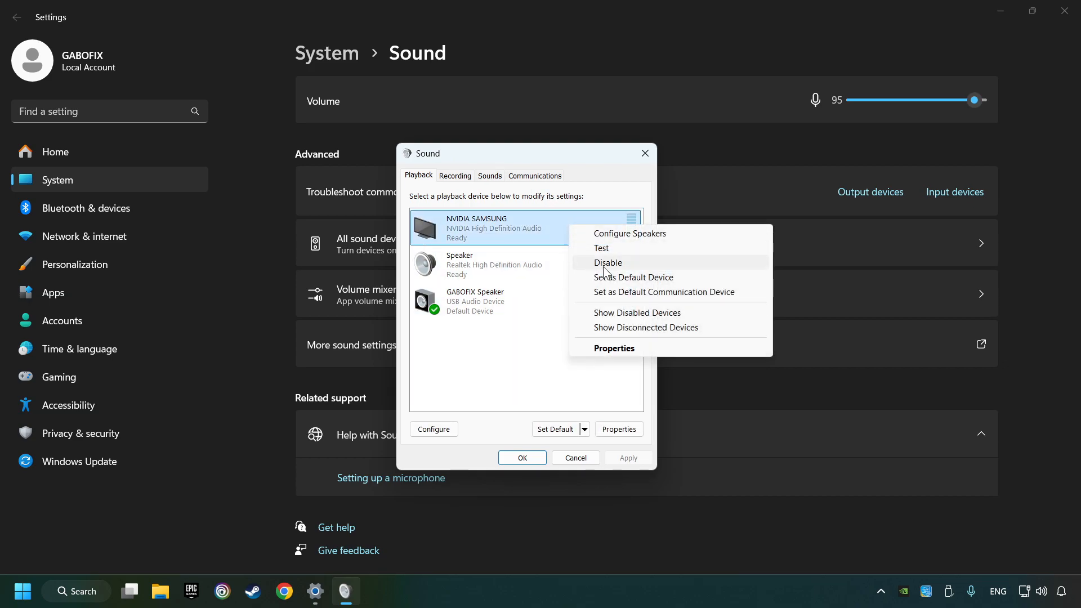
{"action": "left_click", "coordinate": [608, 263]}
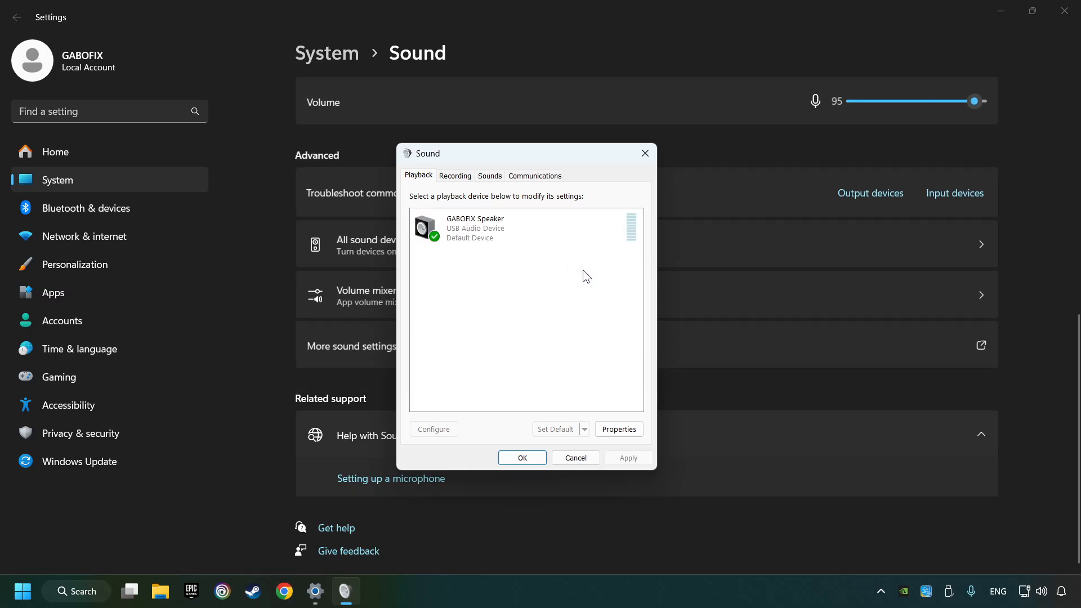
Select GABOFIX Speaker and cancel out of its speaker Configure setup without changes
{"action": "left_click", "coordinate": [525, 228]}
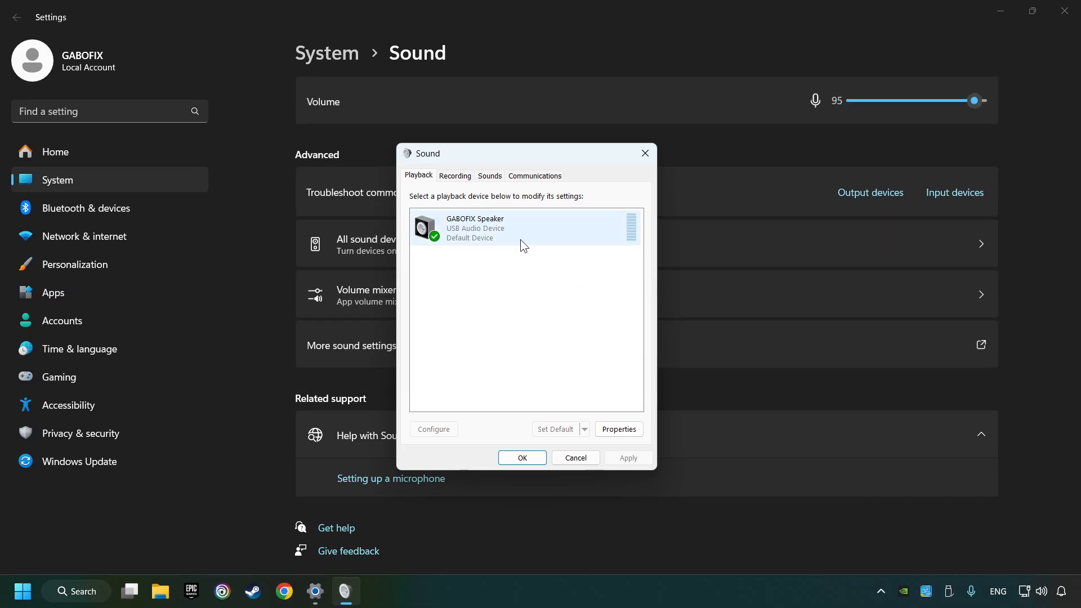
{"action": "left_click", "coordinate": [525, 228]}
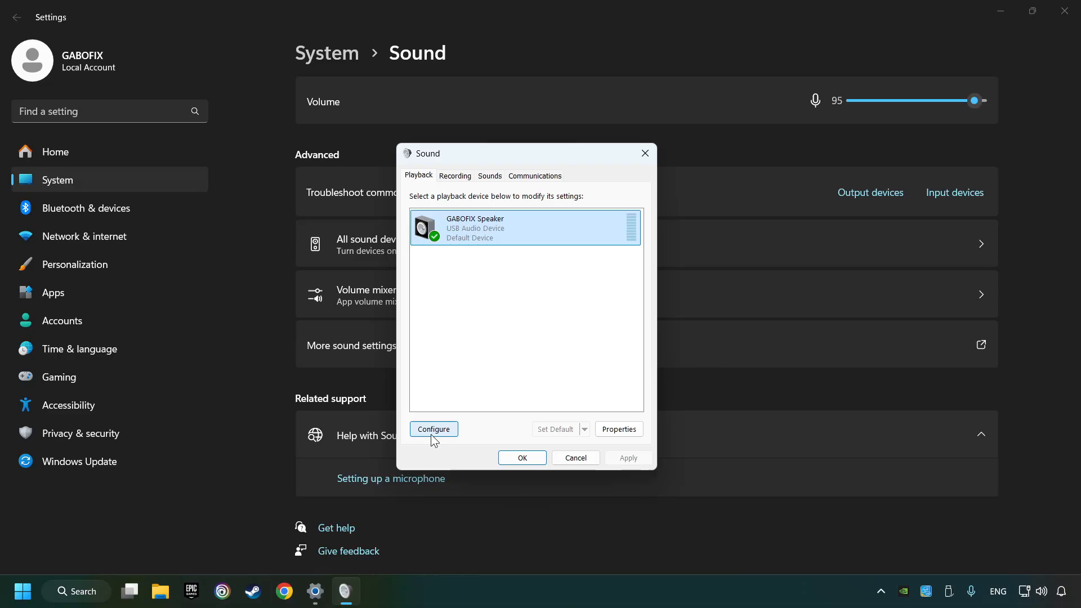
{"action": "left_click", "coordinate": [433, 429]}
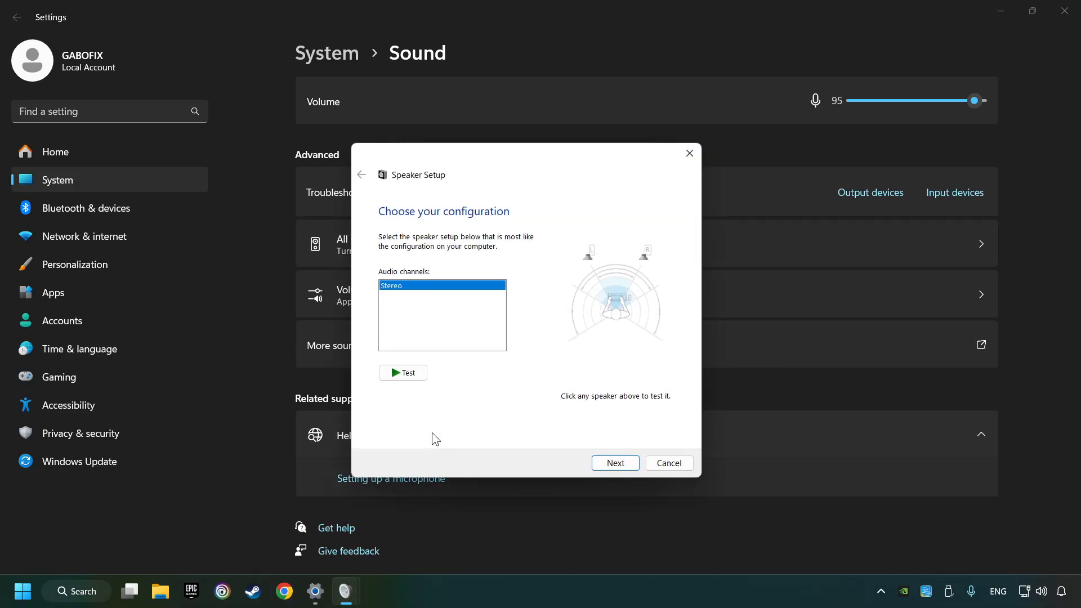
{"action": "left_click", "coordinate": [615, 463]}
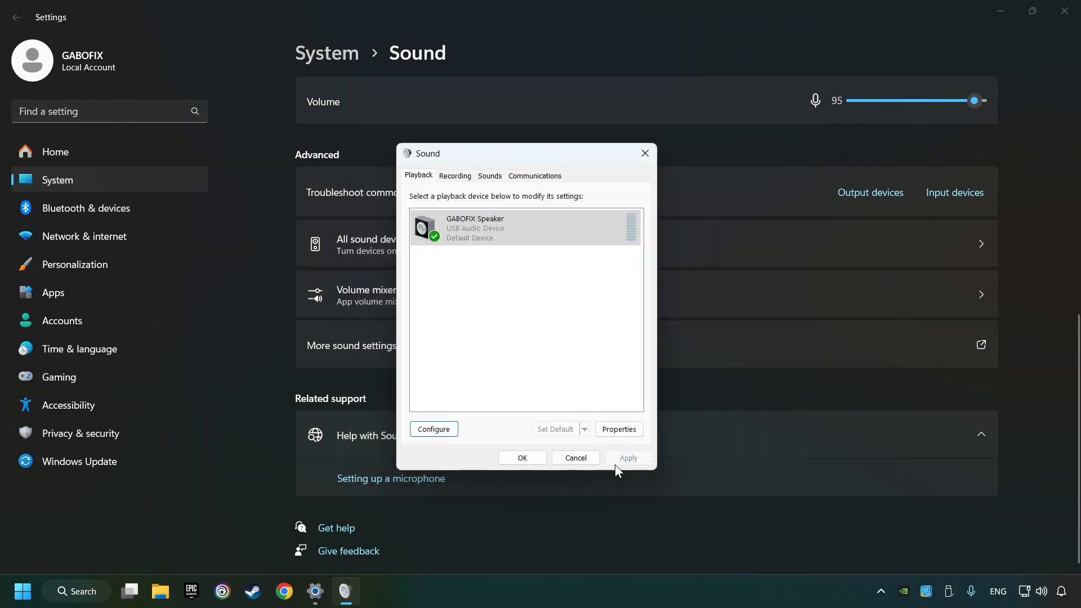
{"action": "mouse_move", "coordinate": [618, 429]}
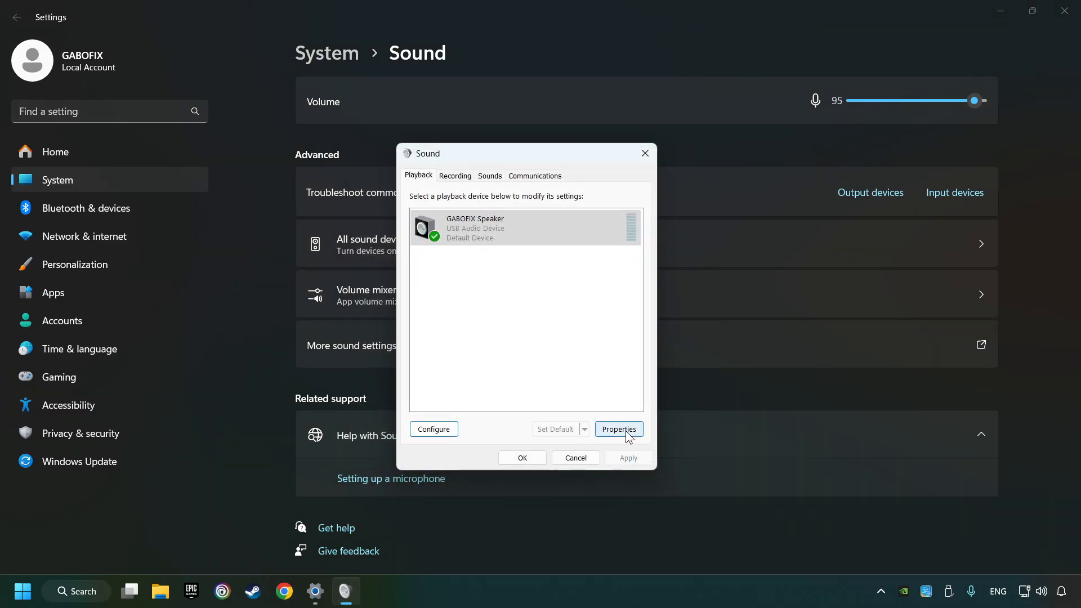
Disable all audio enhancements in the USB speaker's properties
{"action": "left_click", "coordinate": [618, 429]}
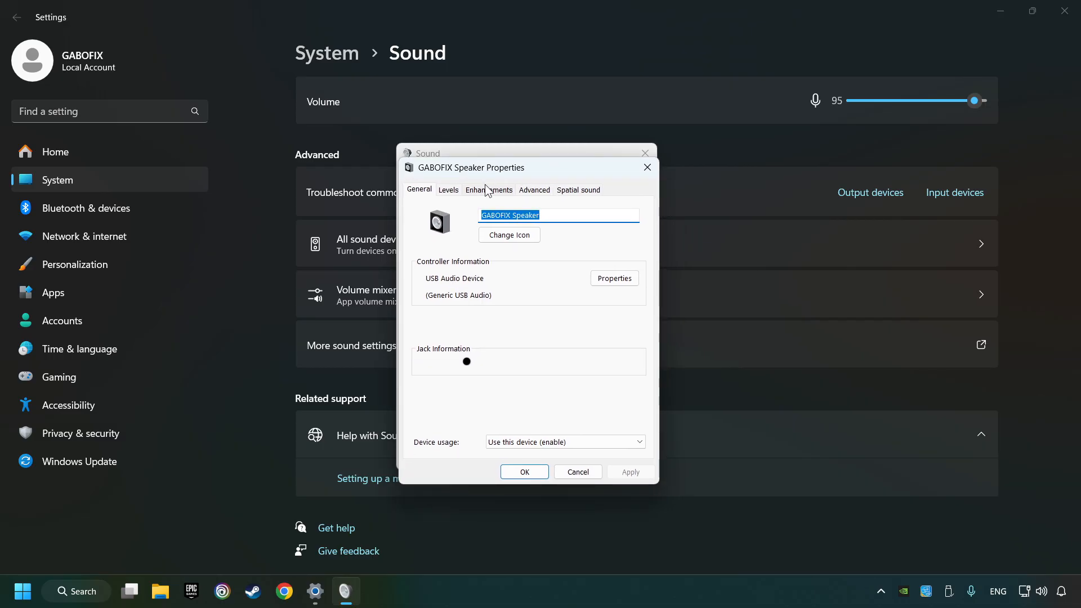
{"action": "left_click", "coordinate": [489, 189]}
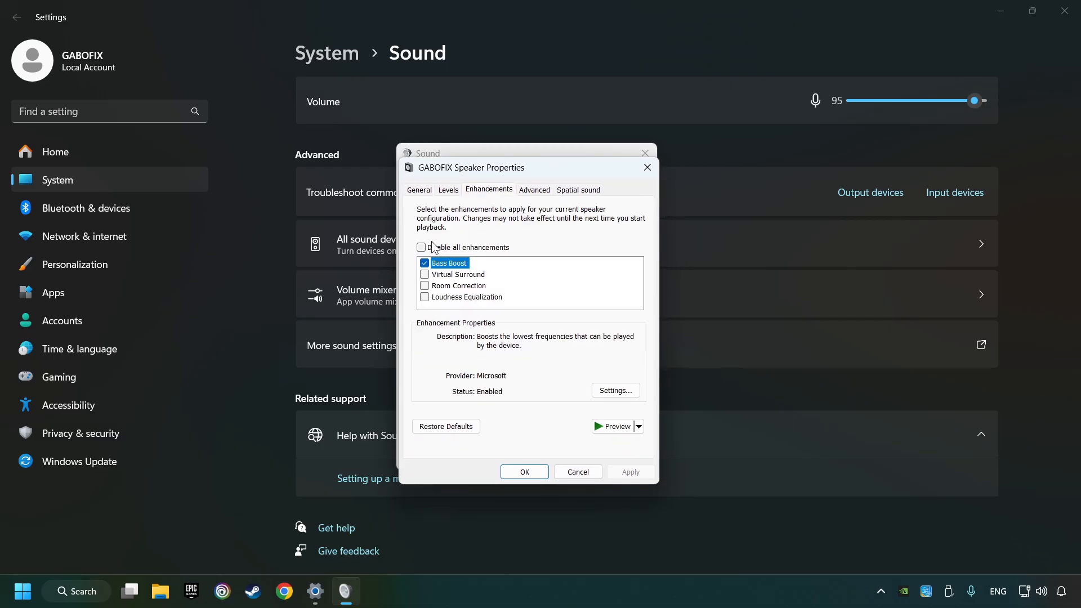
{"action": "left_click", "coordinate": [421, 248]}
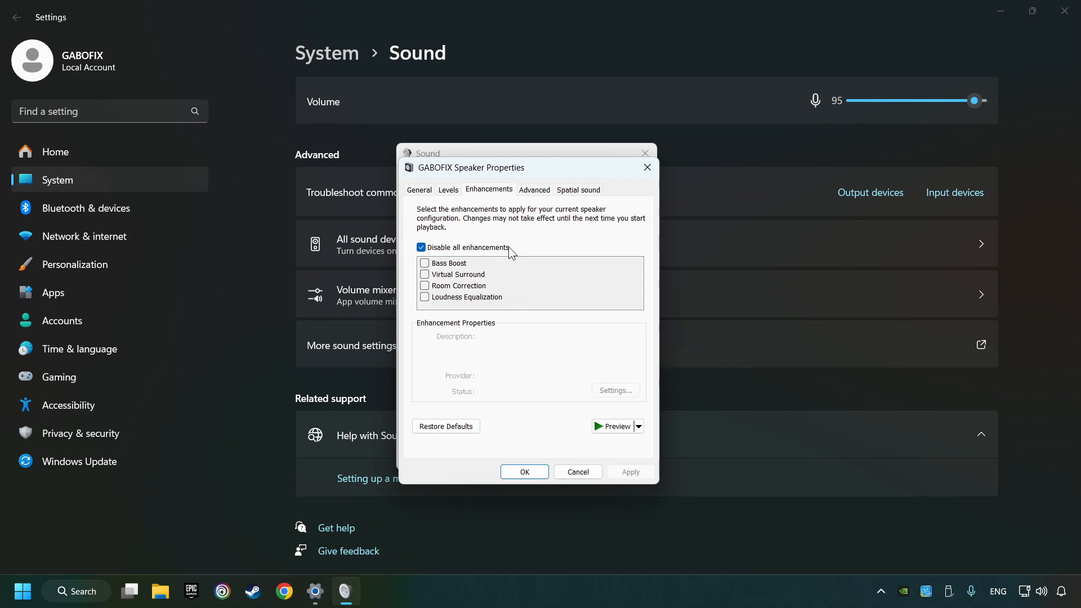
Keep the default format at 16 bit, 48000 Hz (DVD Quality), confirm spatial sound Off, and close
{"action": "left_click", "coordinate": [534, 190]}
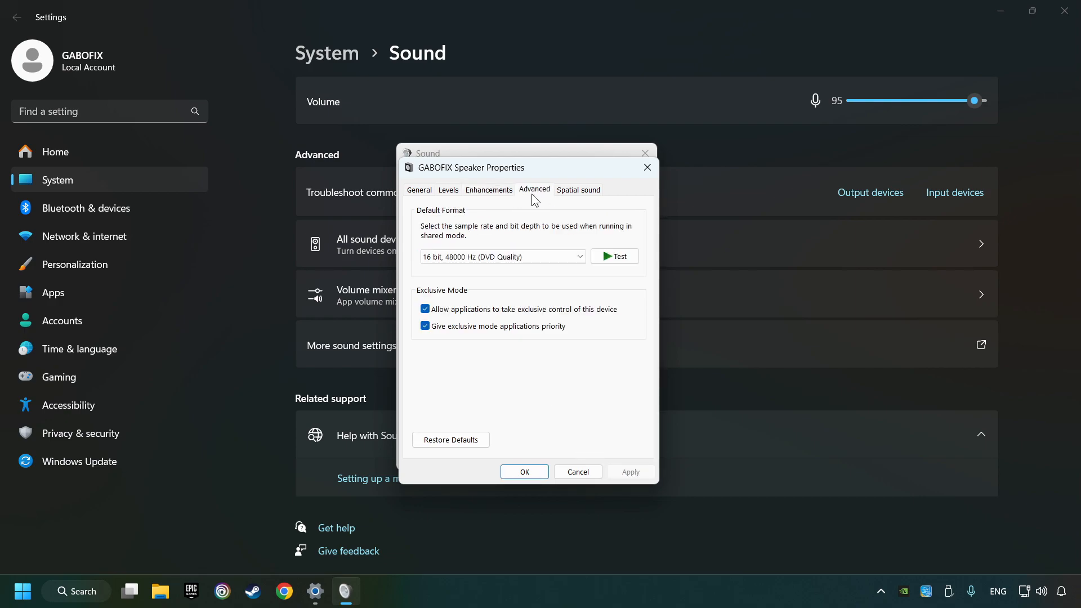
{"action": "left_click", "coordinate": [502, 255]}
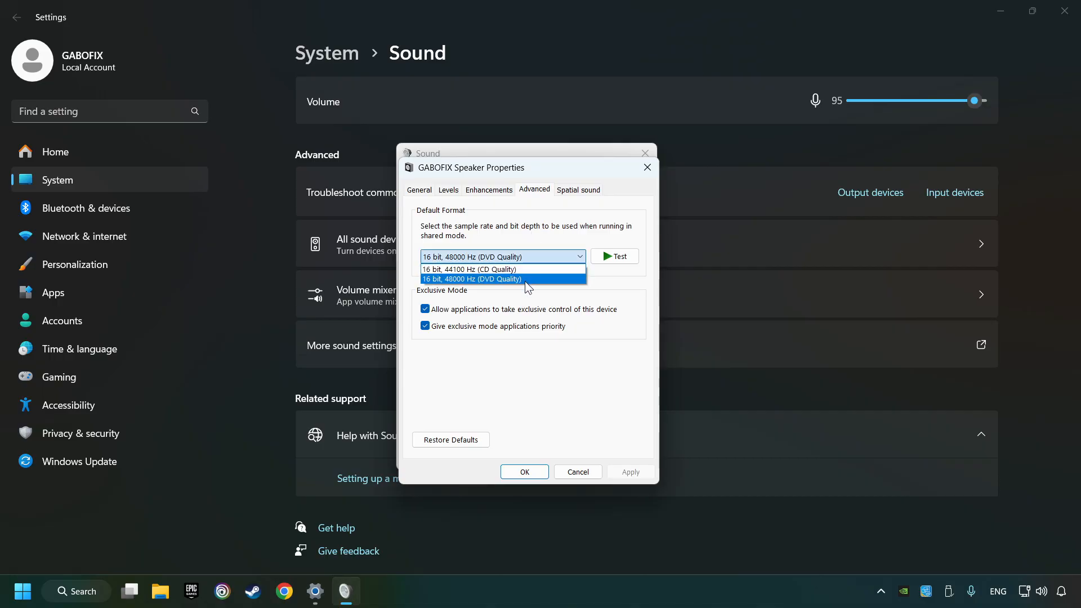
{"action": "left_click", "coordinate": [472, 280]}
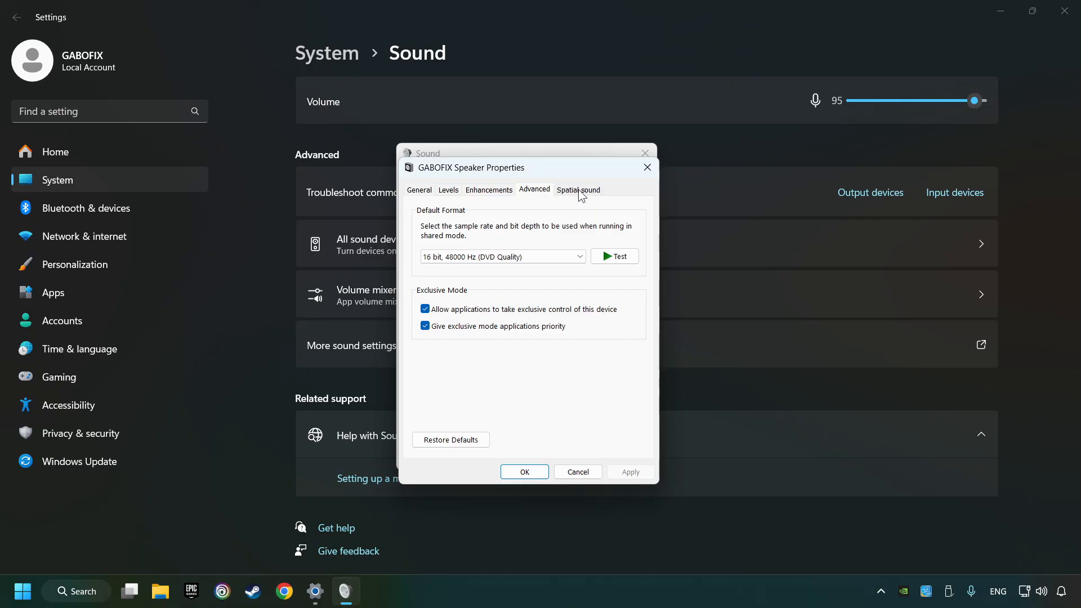
{"action": "left_click", "coordinate": [578, 190]}
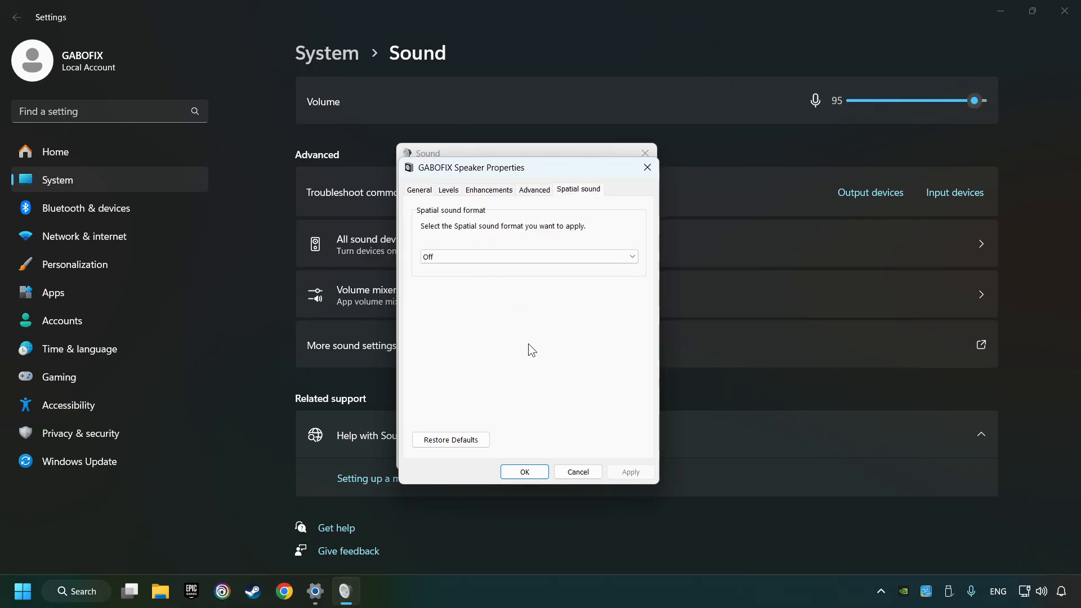
{"action": "left_click", "coordinate": [523, 471]}
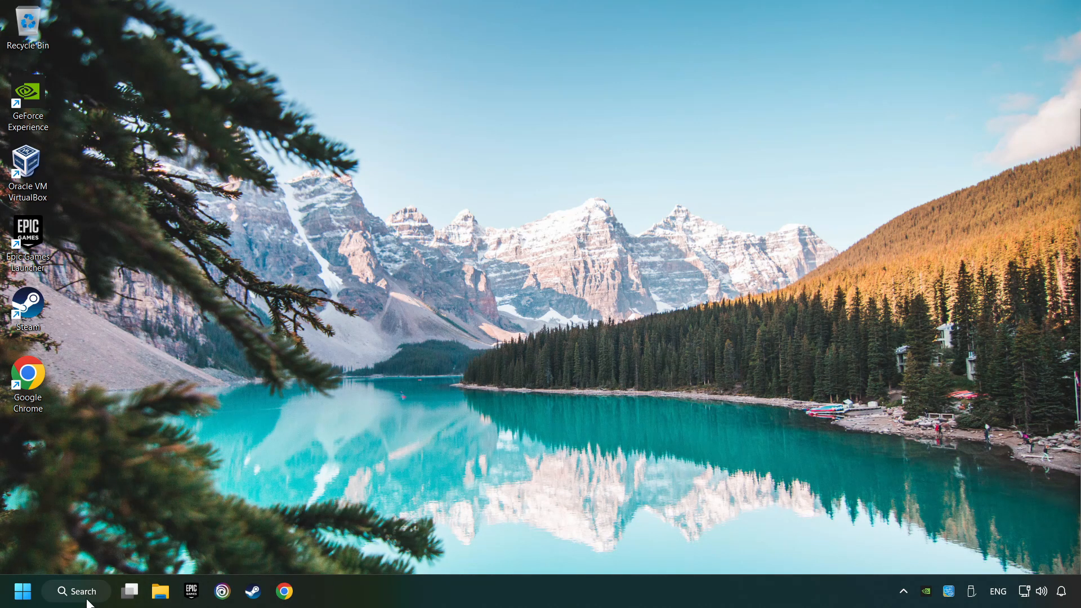
Search taskbar for 'dev' and launch Device Manager from the results
{"action": "type", "text": "device manager"}
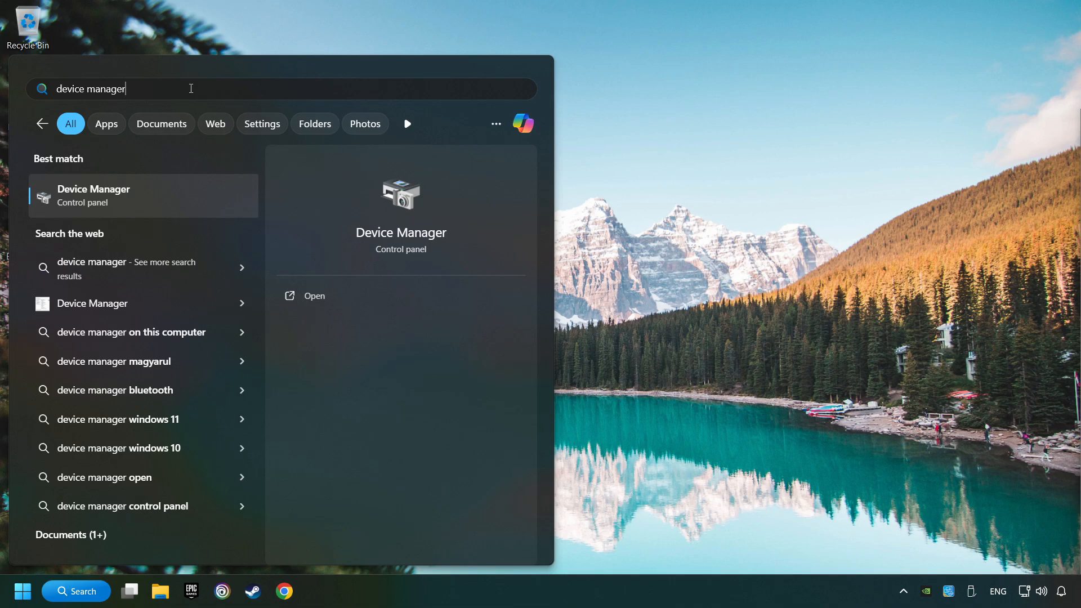
{"action": "left_click", "coordinate": [93, 196]}
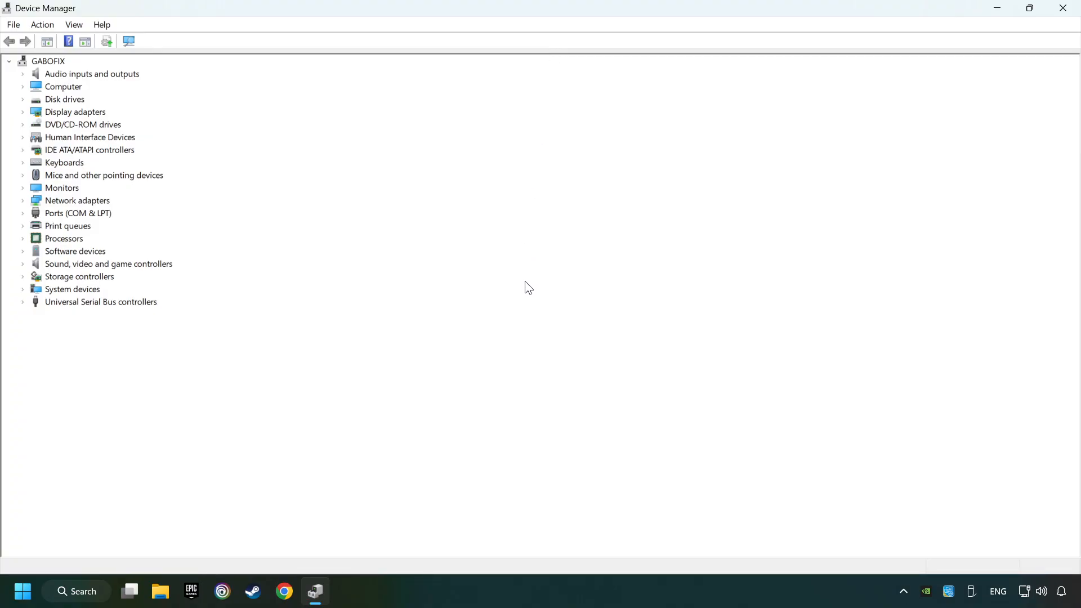
{"action": "mouse_move", "coordinate": [40, 276]}
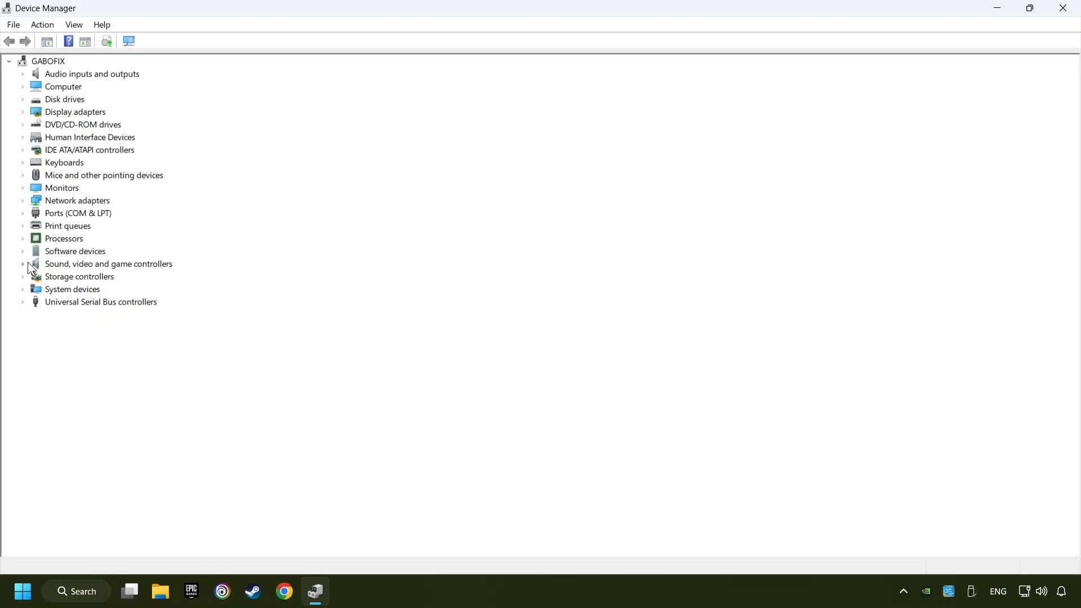
Expand Sound, video and game controllers and choose Update driver for USB Audio Device
{"action": "left_click", "coordinate": [22, 264]}
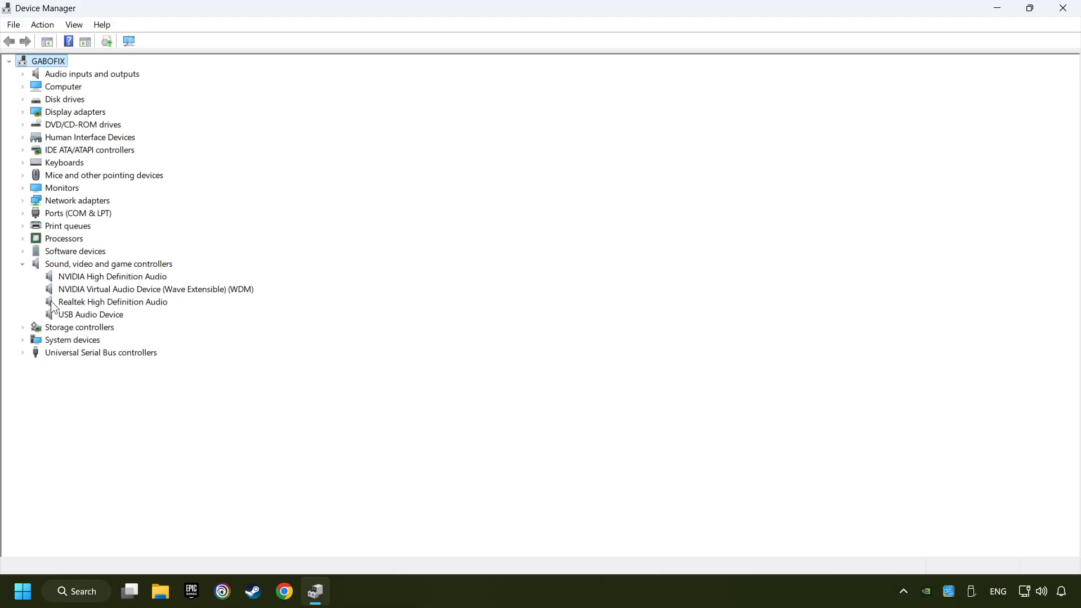
{"action": "mouse_move", "coordinate": [68, 318]}
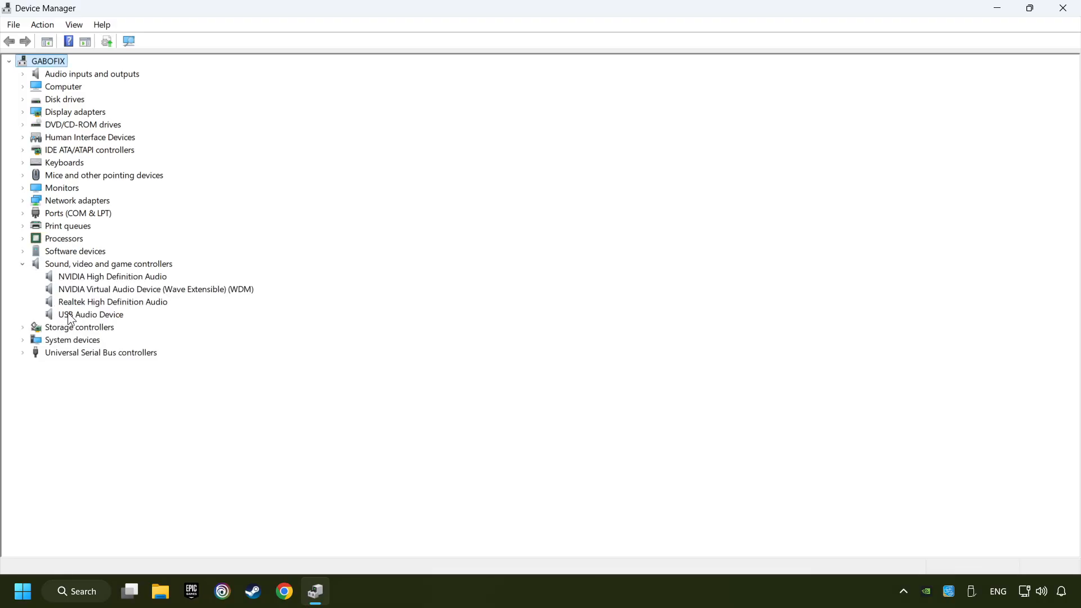
{"action": "right_click", "coordinate": [90, 314]}
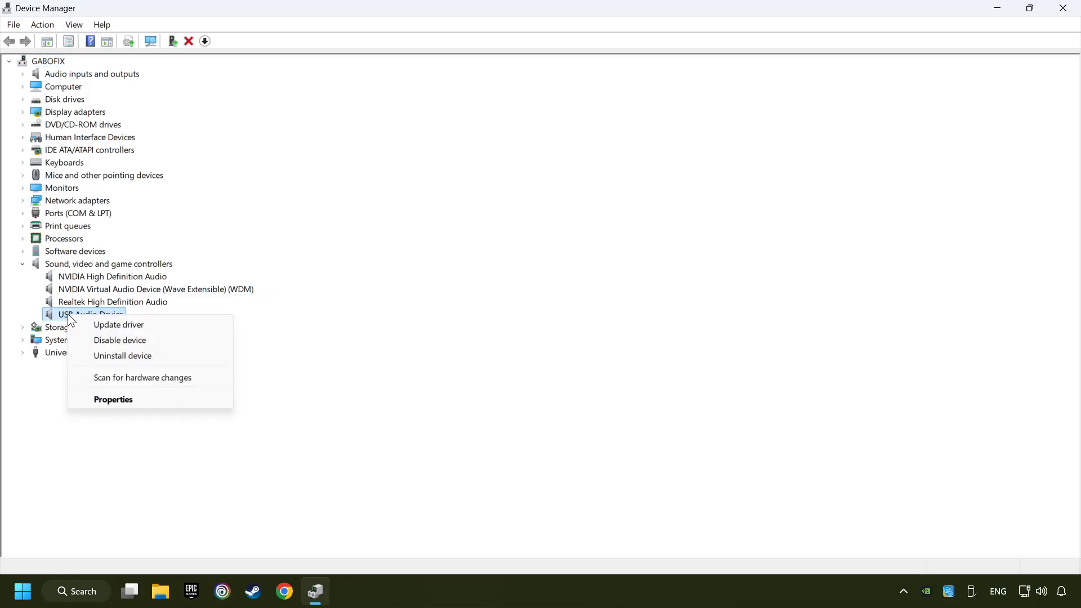
{"action": "left_click", "coordinate": [119, 325]}
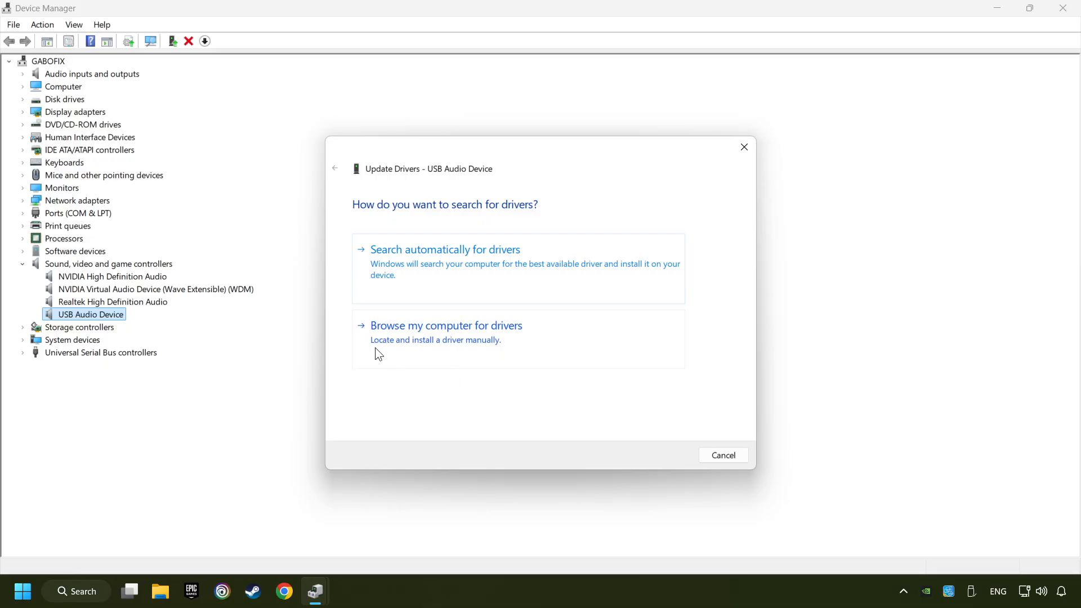
{"action": "mouse_move", "coordinate": [514, 348]}
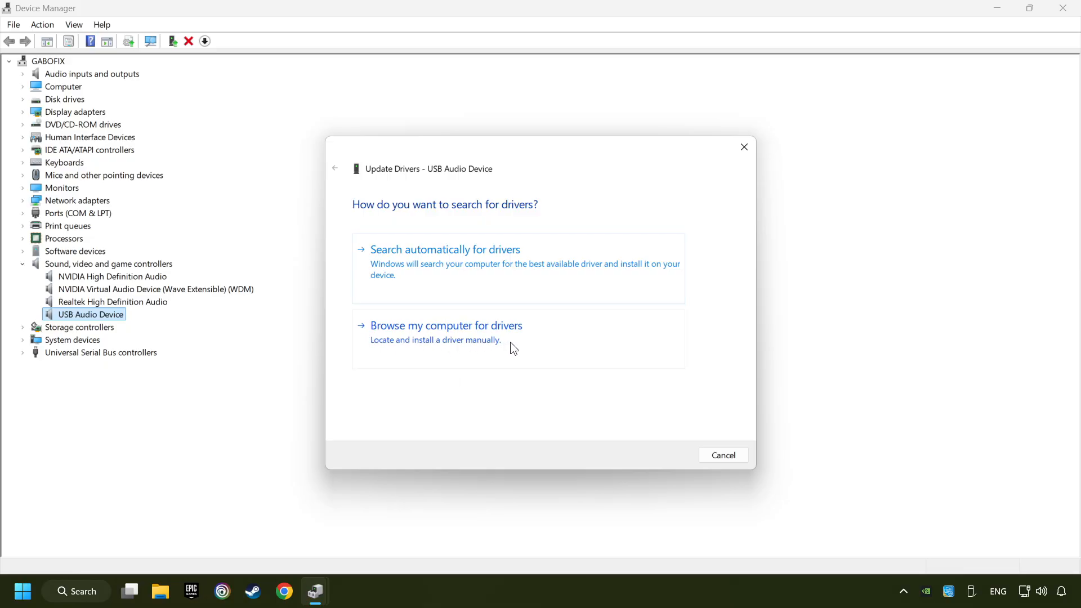
Install USB Audio Device from the local compatible driver list, then close Device Manager
{"action": "left_click", "coordinate": [446, 325]}
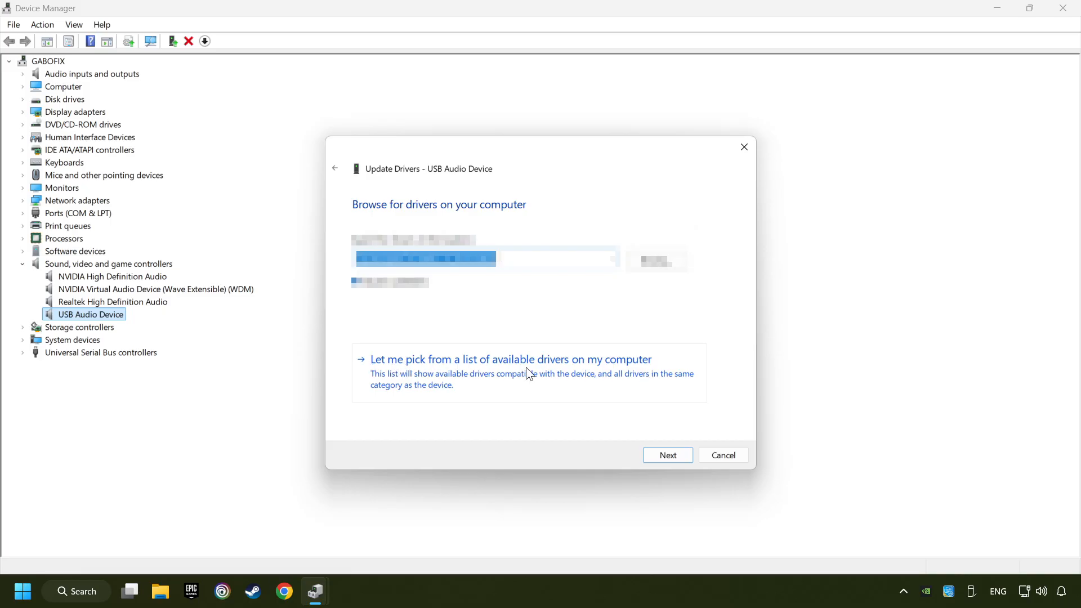
{"action": "mouse_move", "coordinate": [514, 380]}
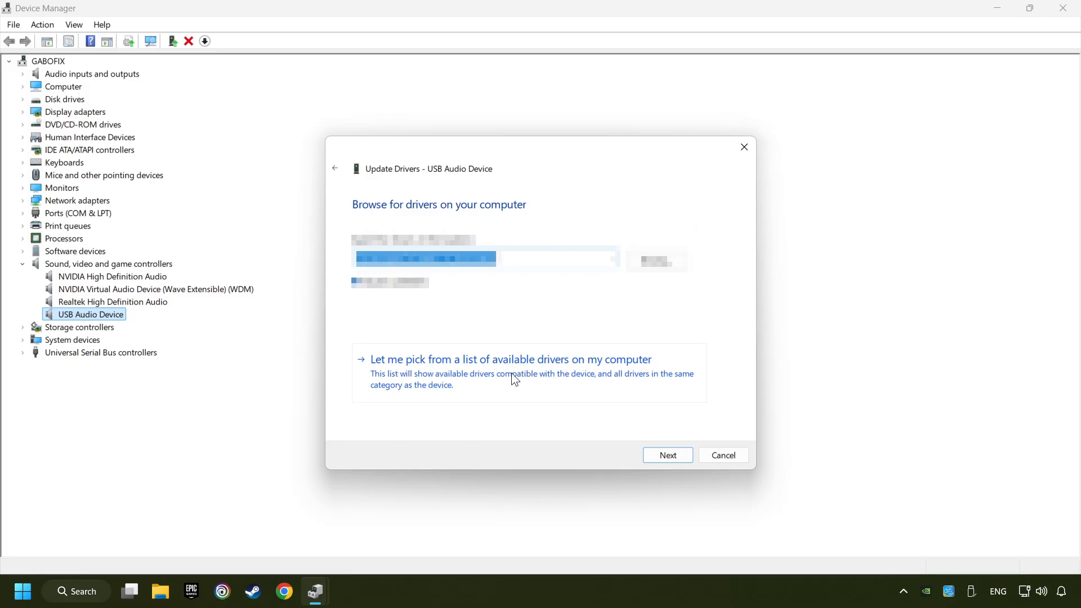
{"action": "left_click", "coordinate": [511, 359]}
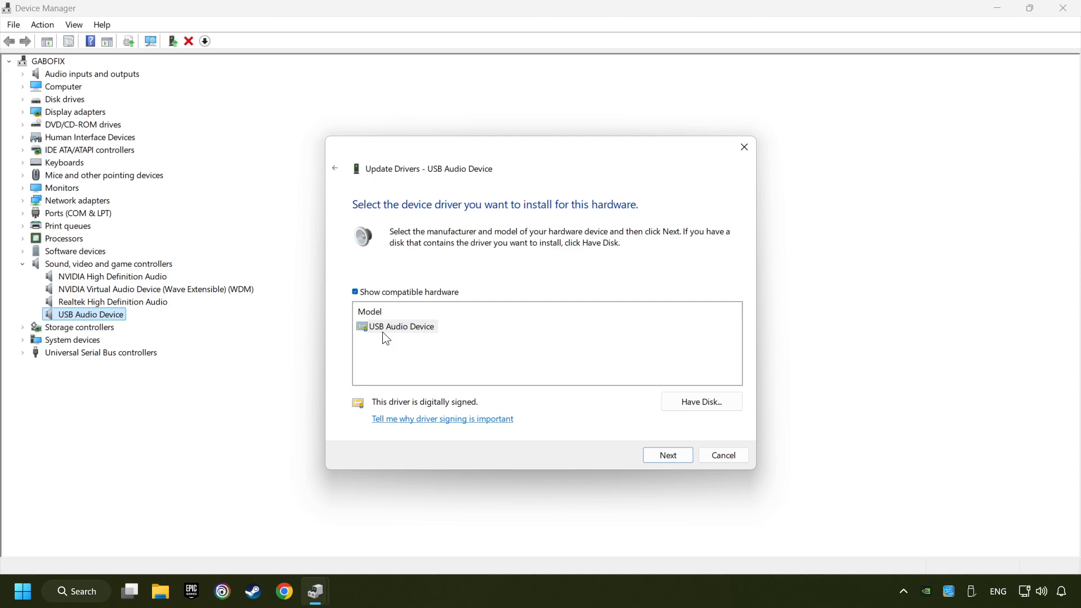
{"action": "left_click", "coordinate": [402, 326]}
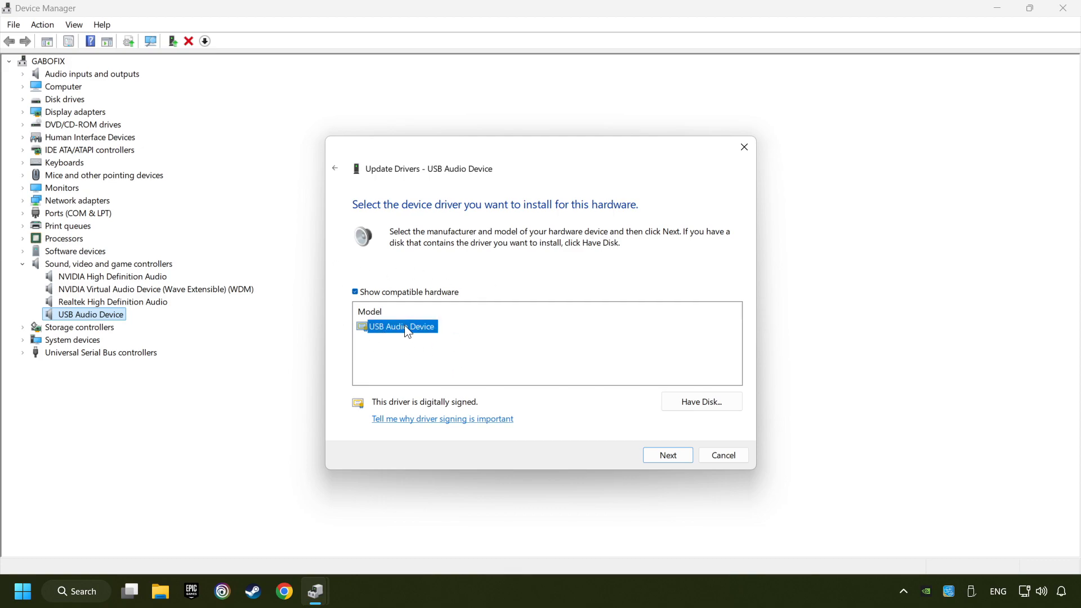
{"action": "mouse_move", "coordinate": [667, 455]}
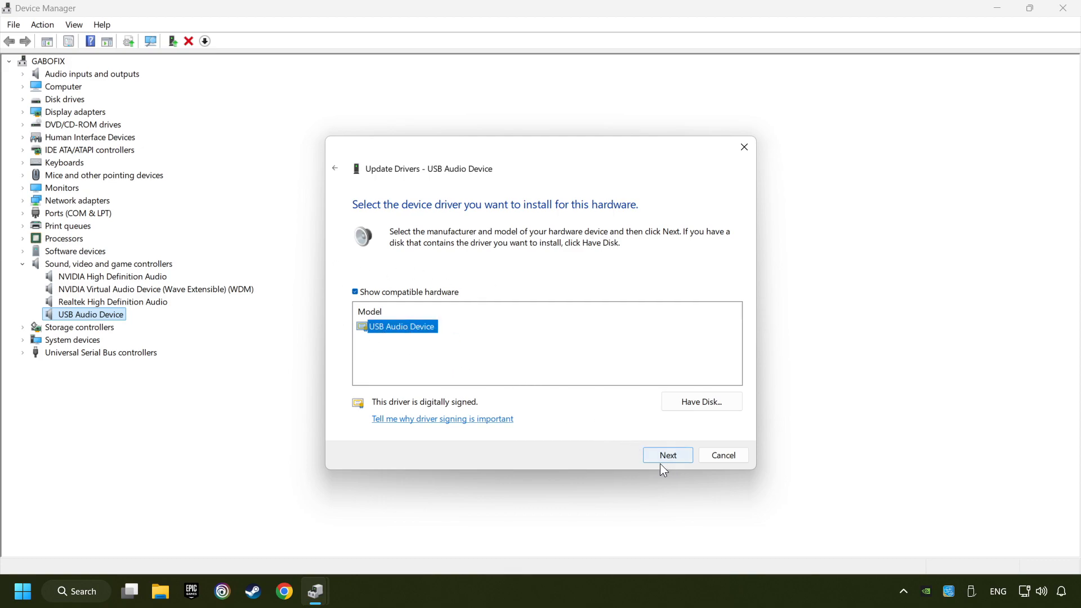
{"action": "left_click", "coordinate": [667, 455]}
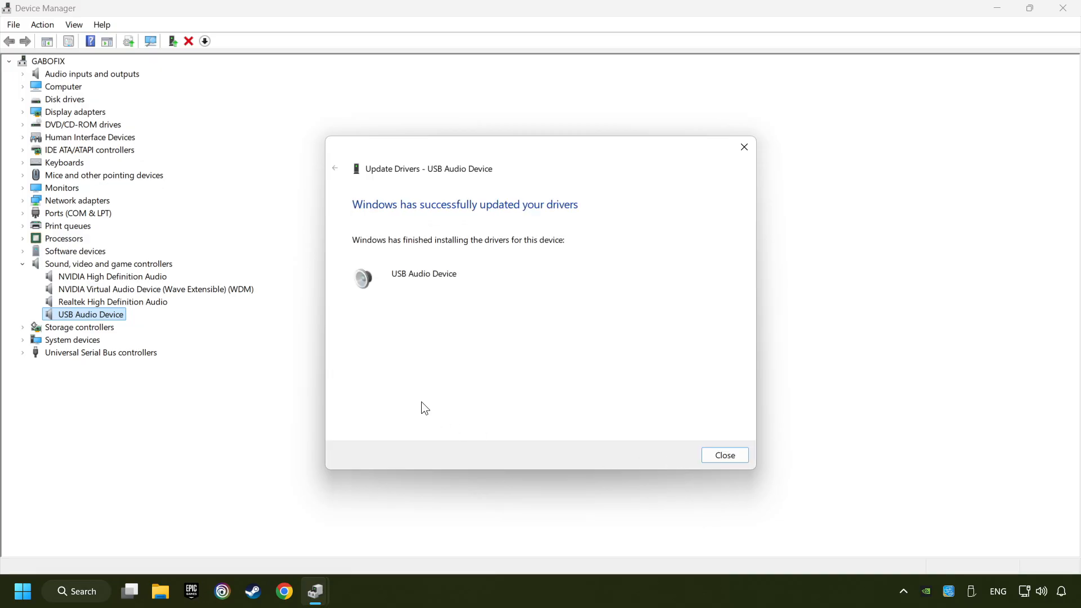
{"action": "mouse_move", "coordinate": [724, 455]}
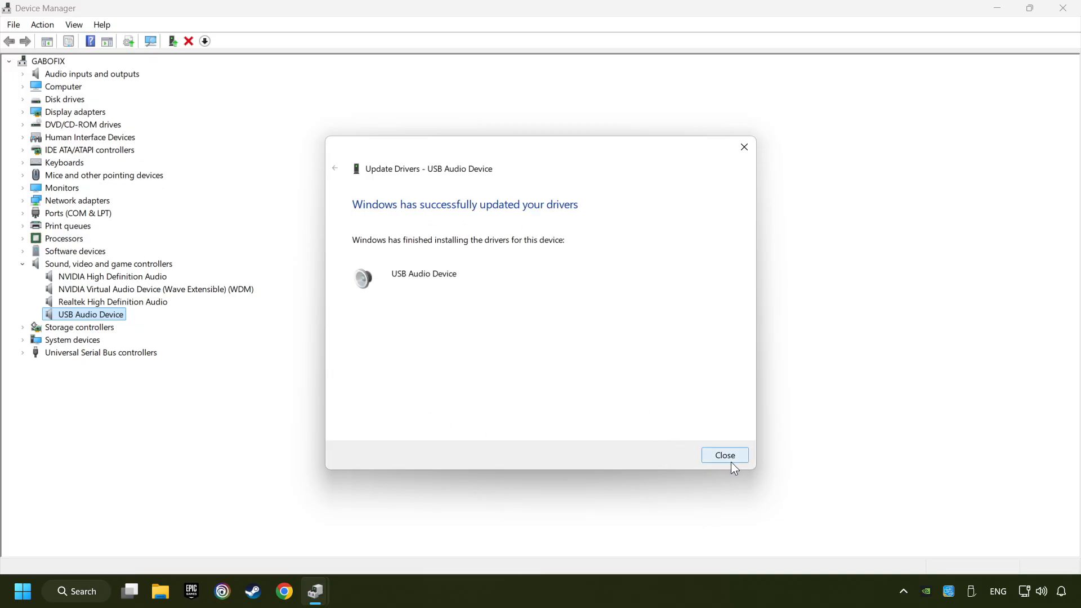
{"action": "left_click", "coordinate": [725, 455]}
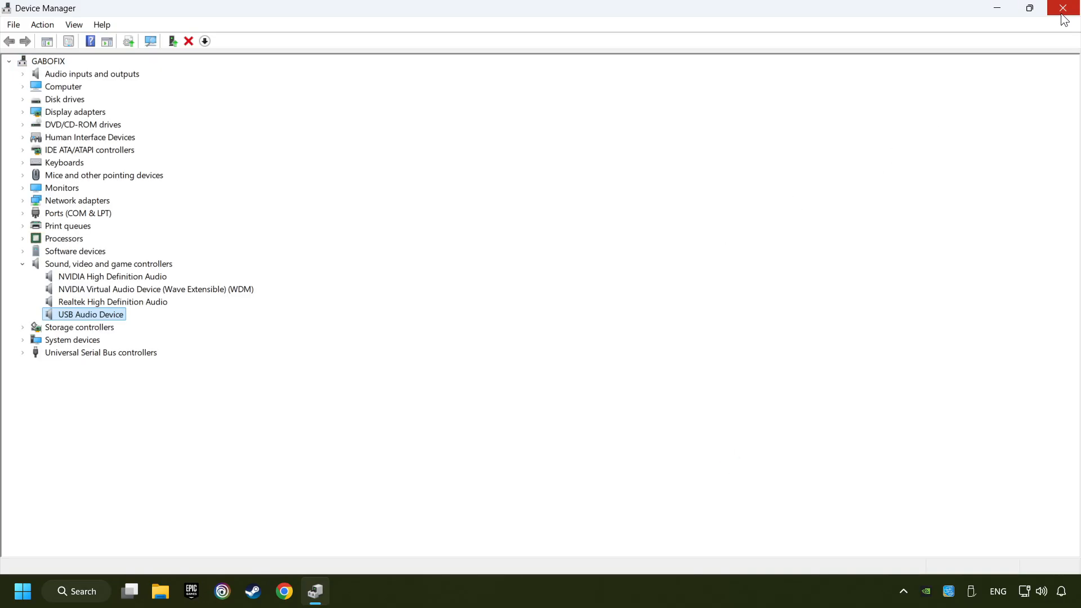
{"action": "left_click", "coordinate": [1065, 7]}
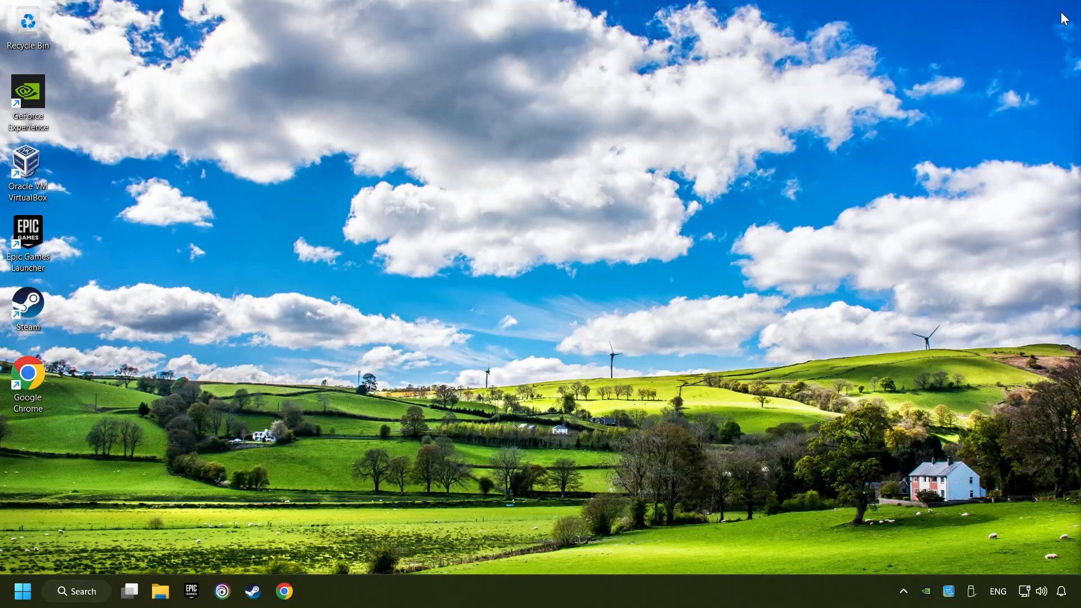
{"action": "mouse_move", "coordinate": [22, 591]}
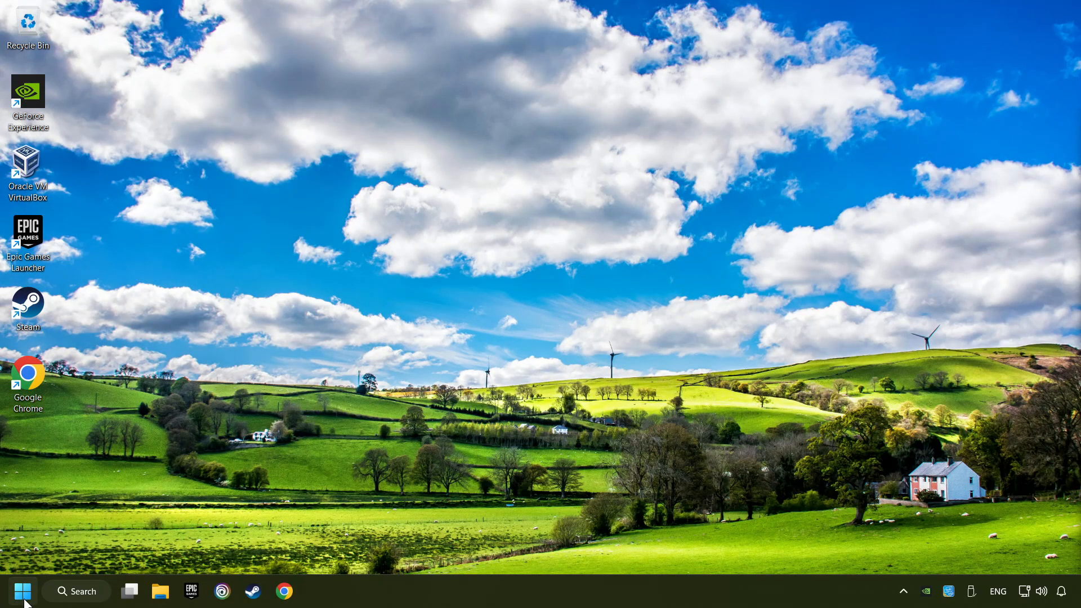